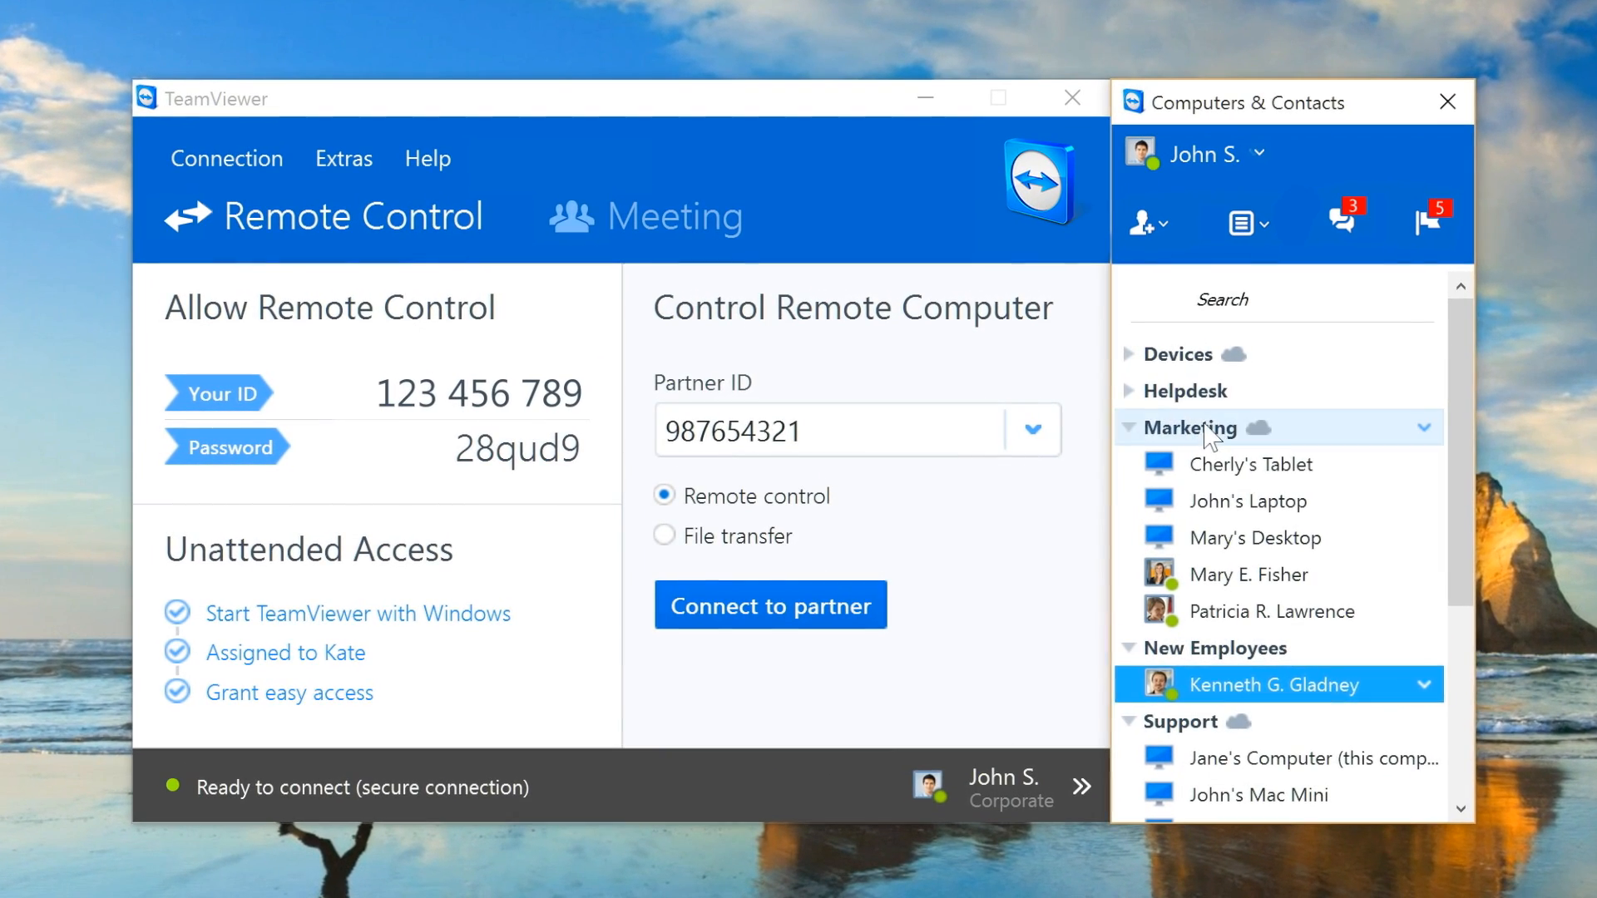
right_click(1190, 427)
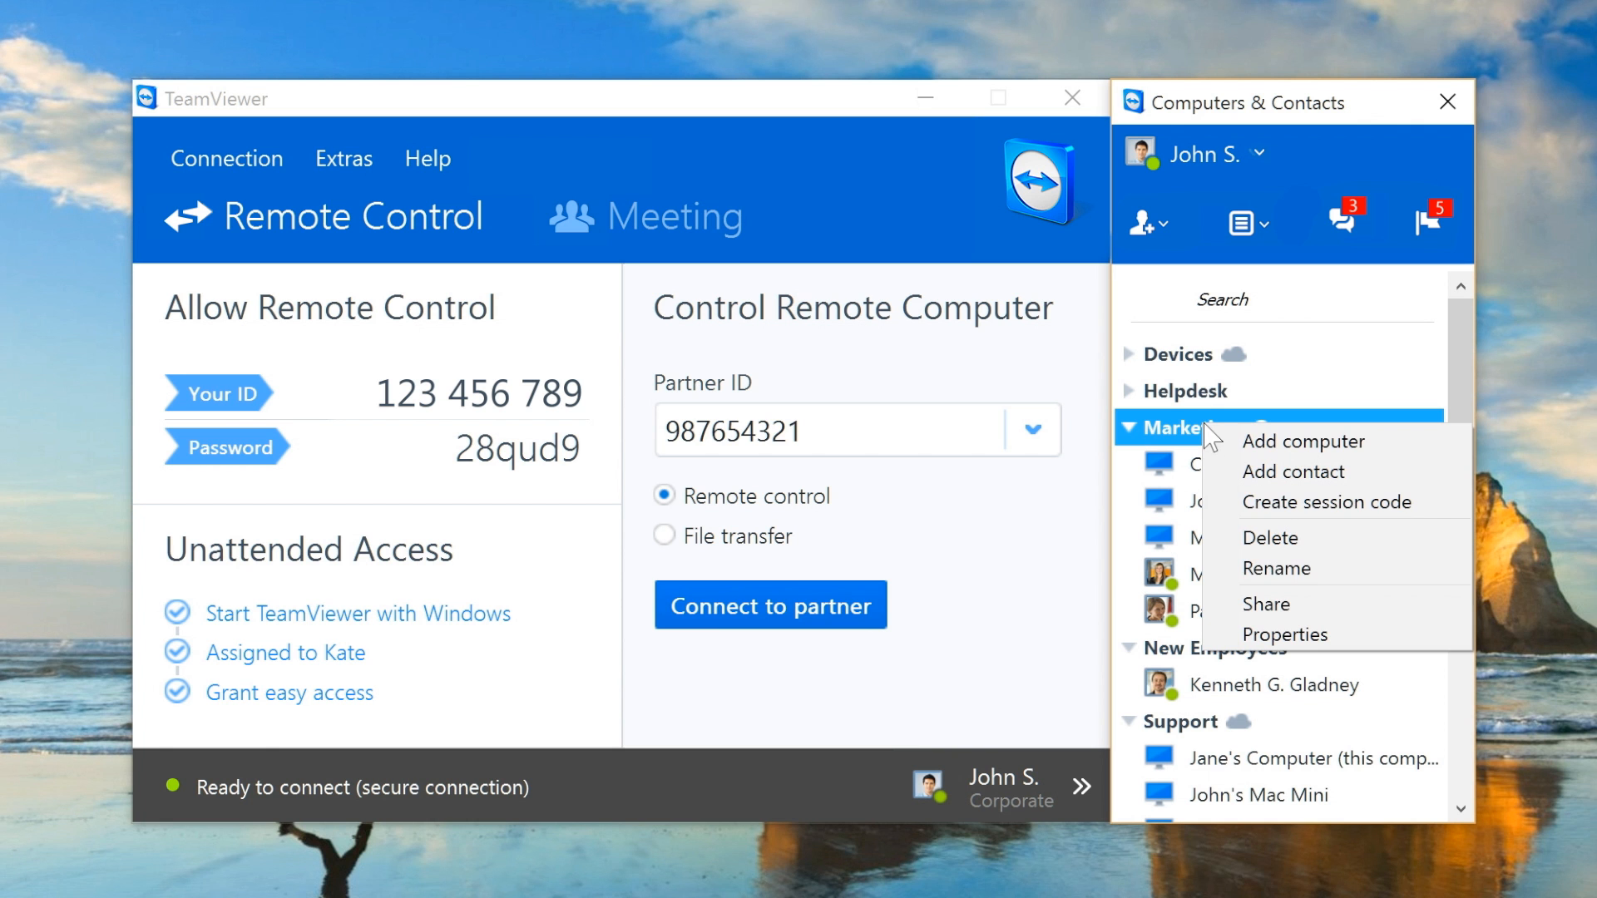
click(1266, 603)
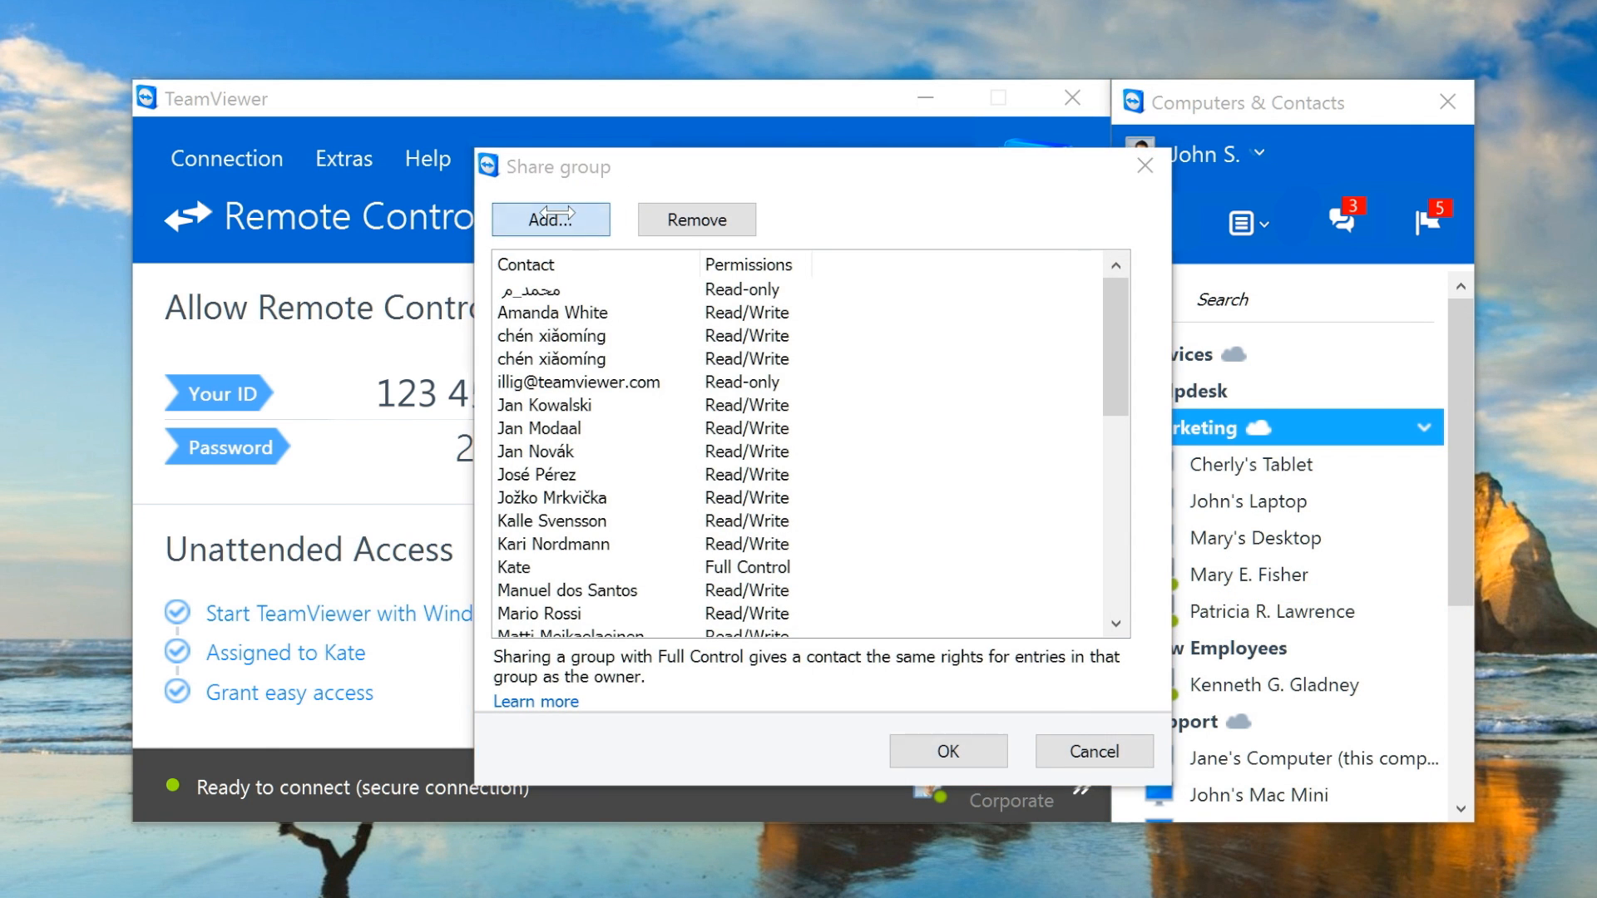
click(551, 220)
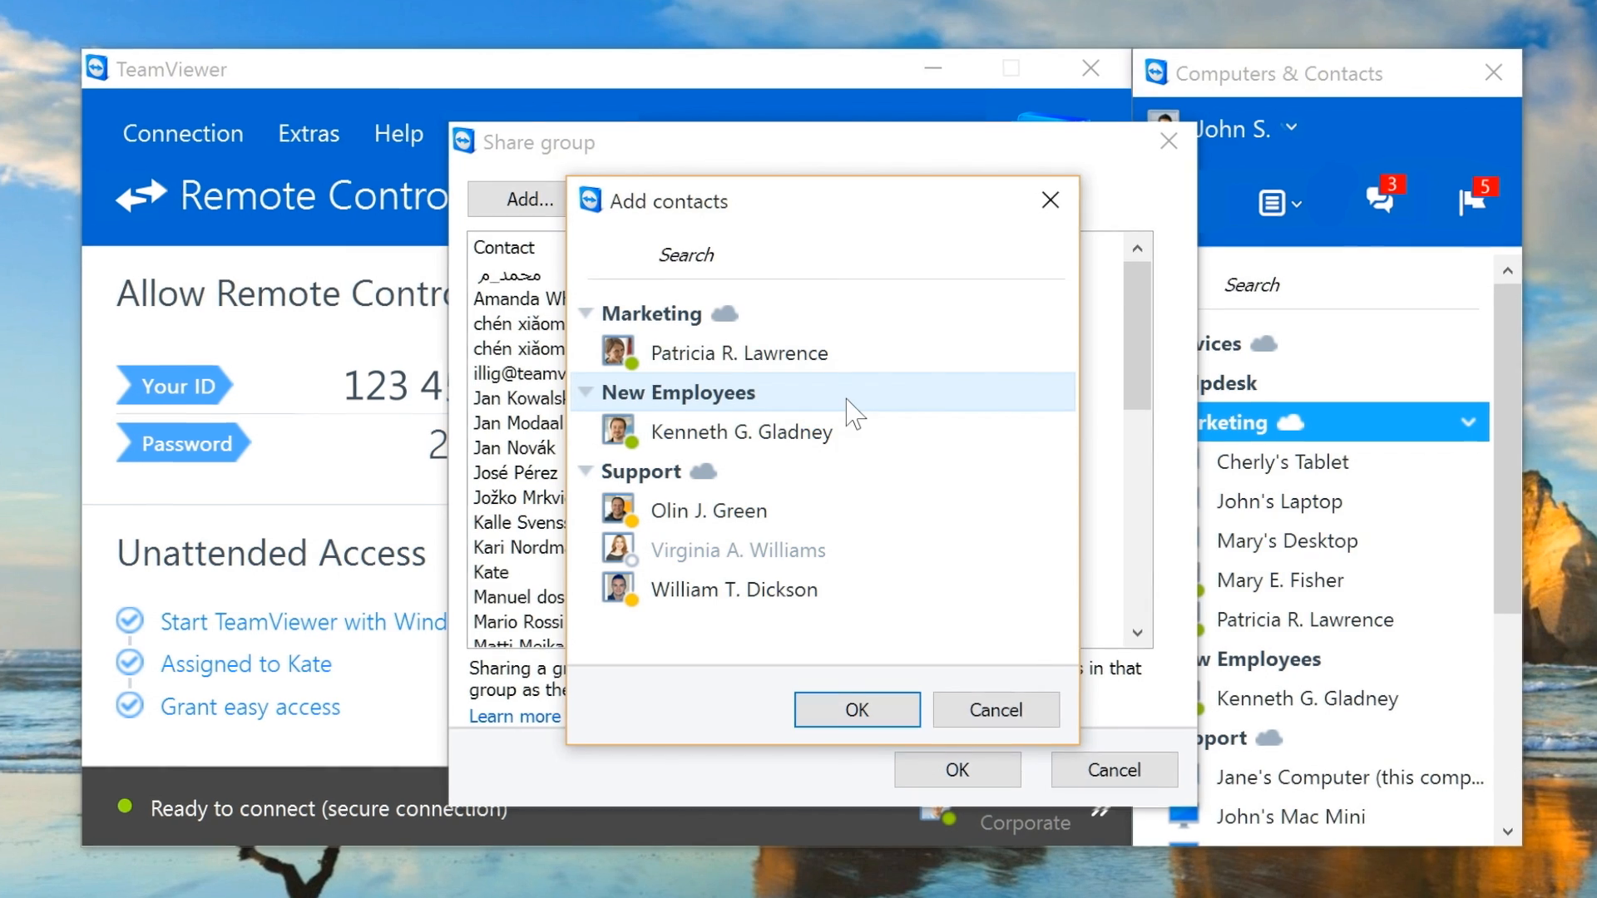
click(740, 429)
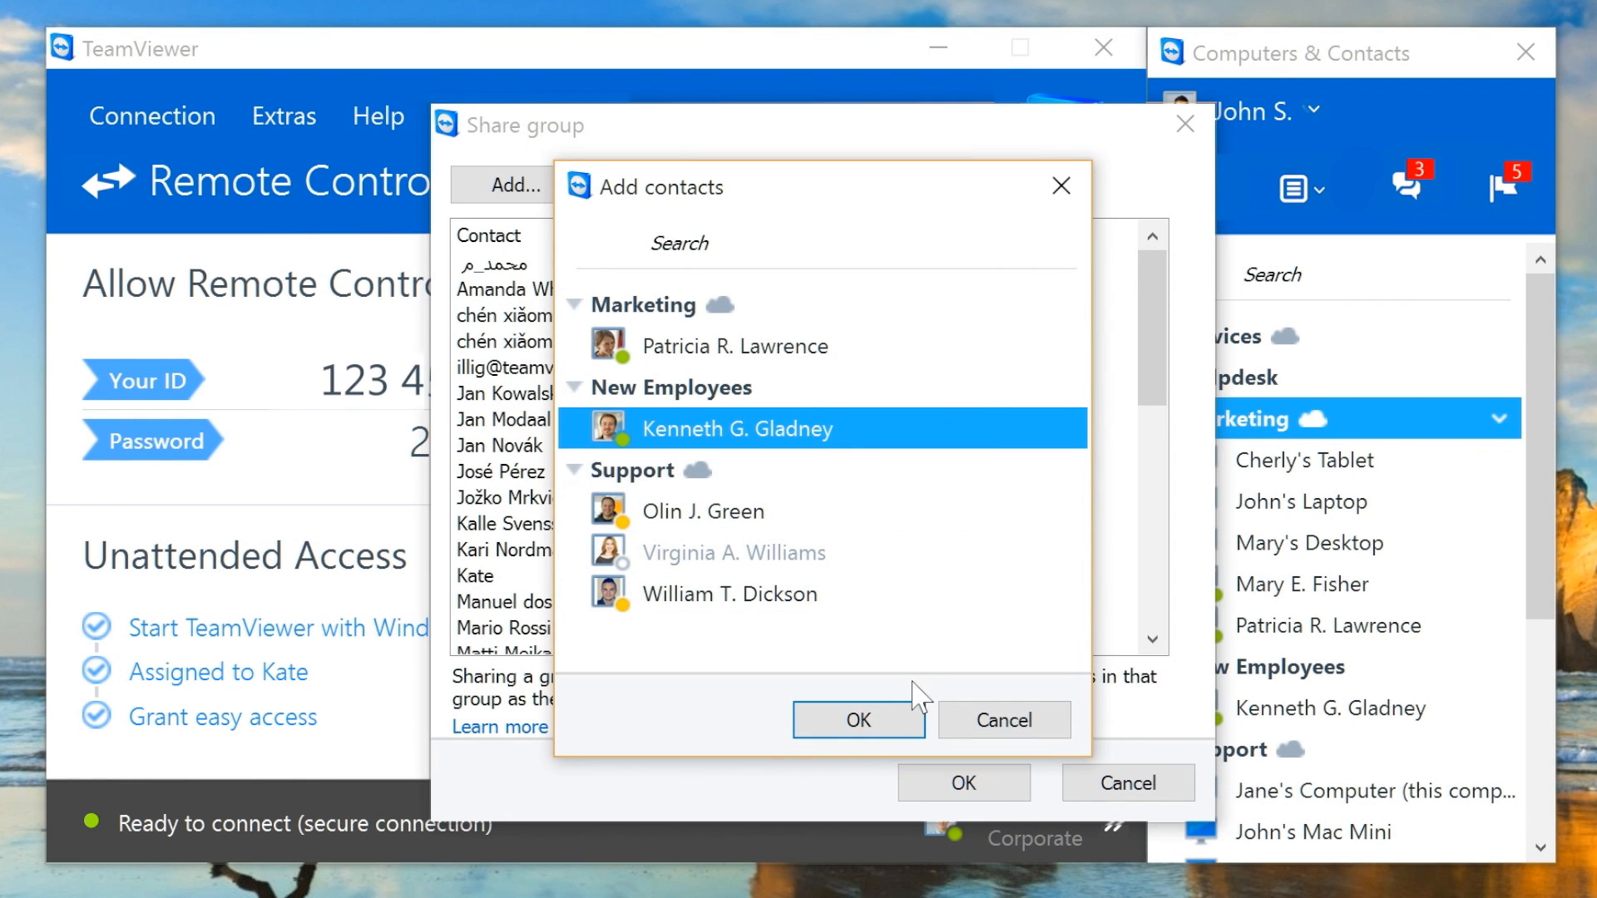
click(858, 720)
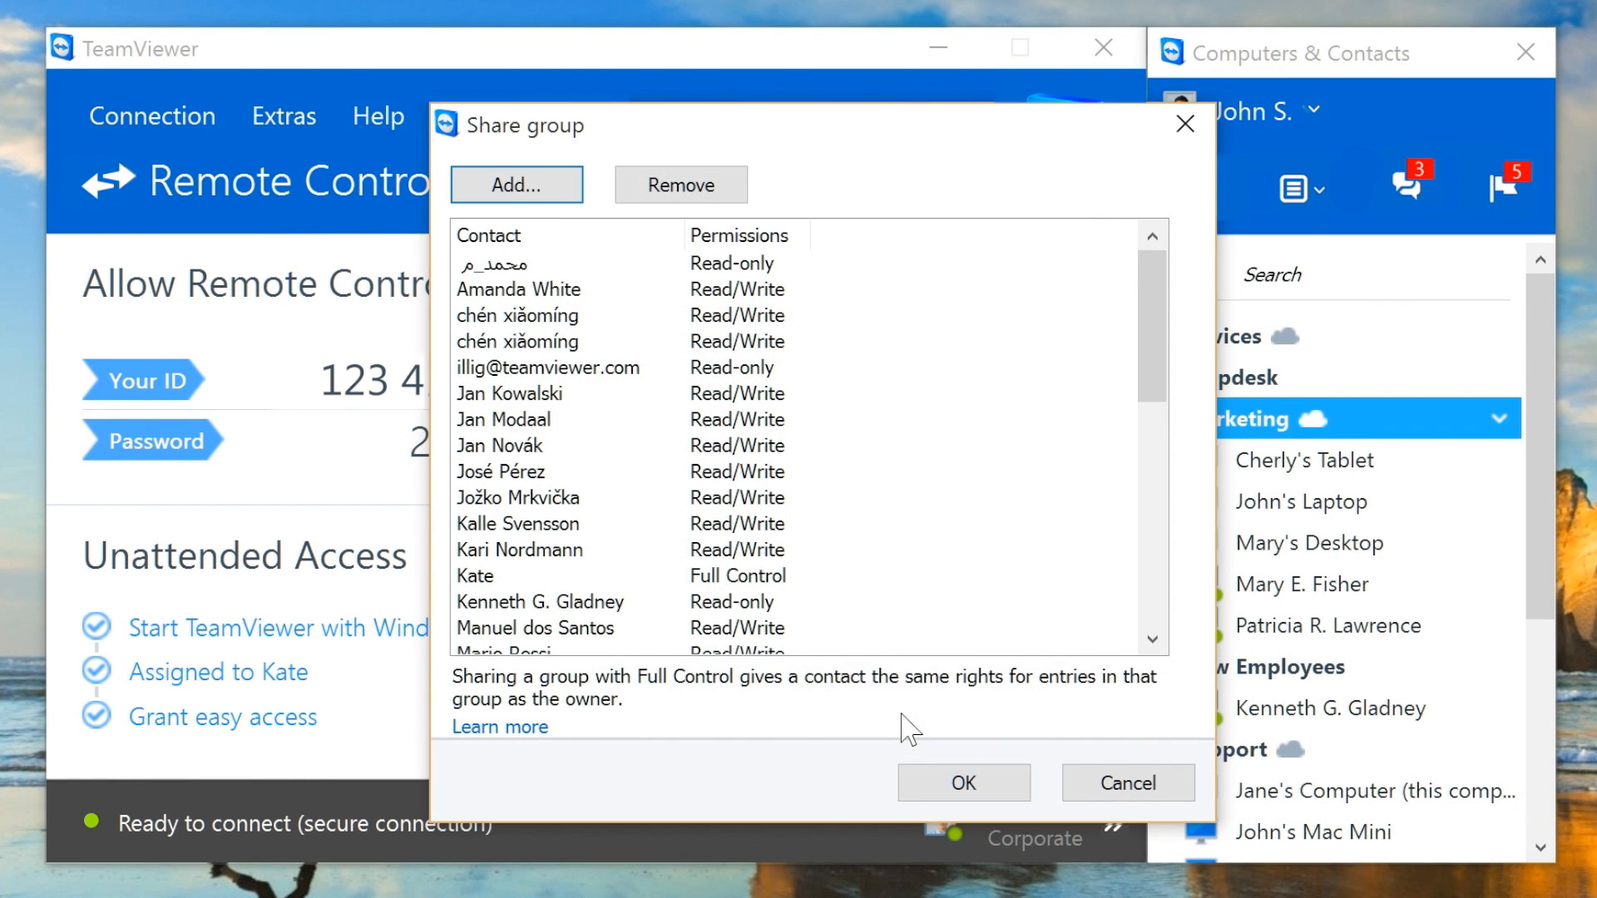
mouse_move(725, 618)
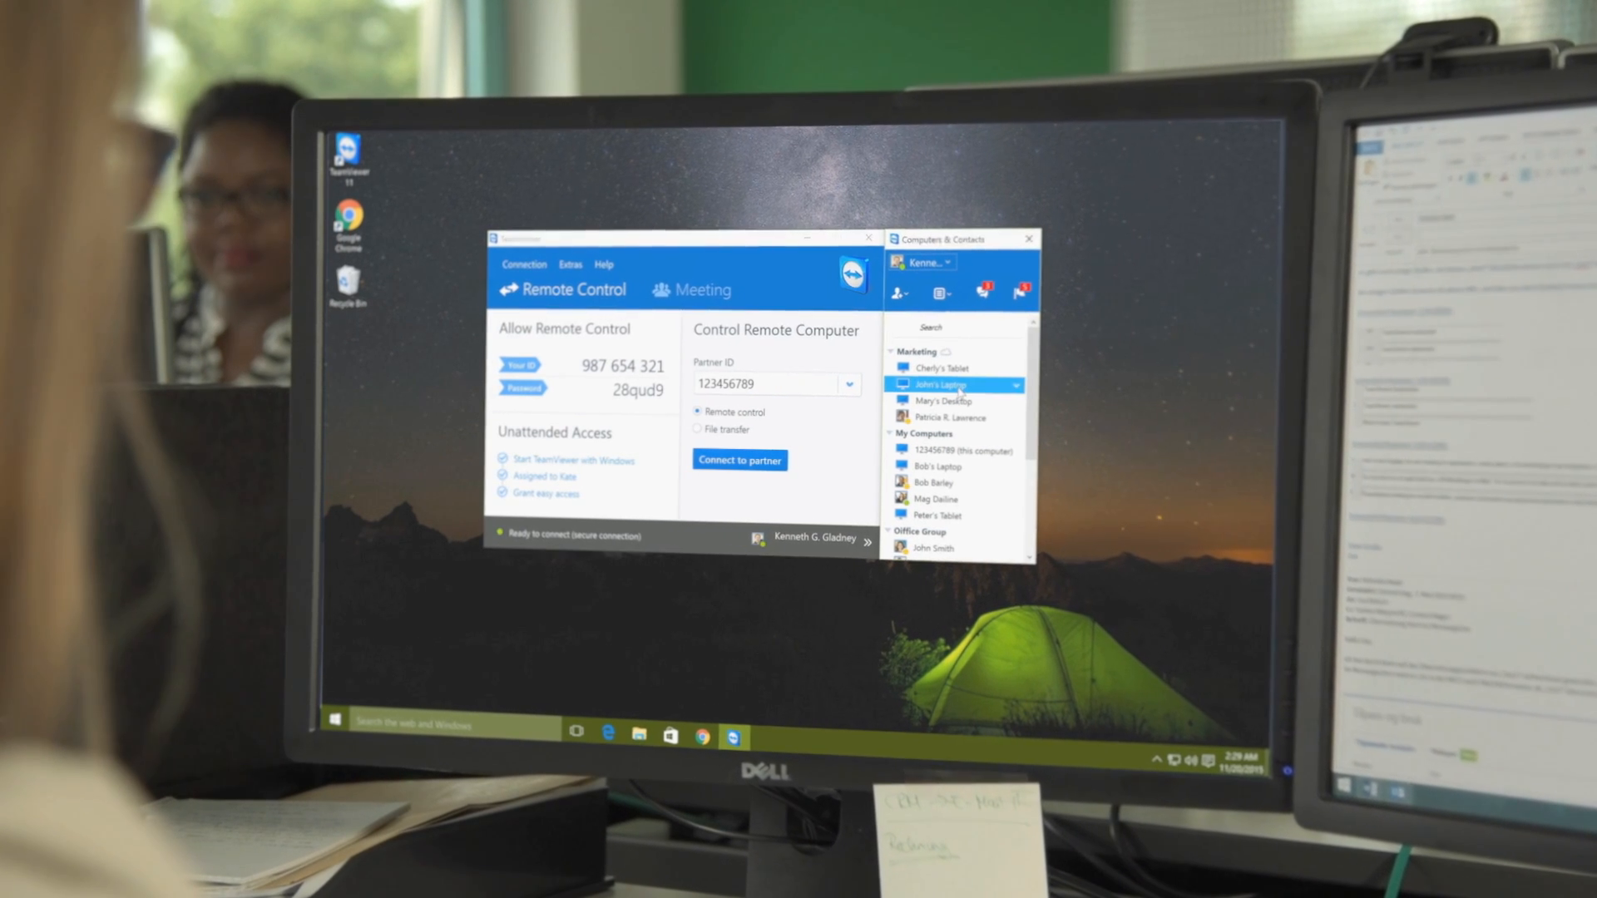
click(955, 384)
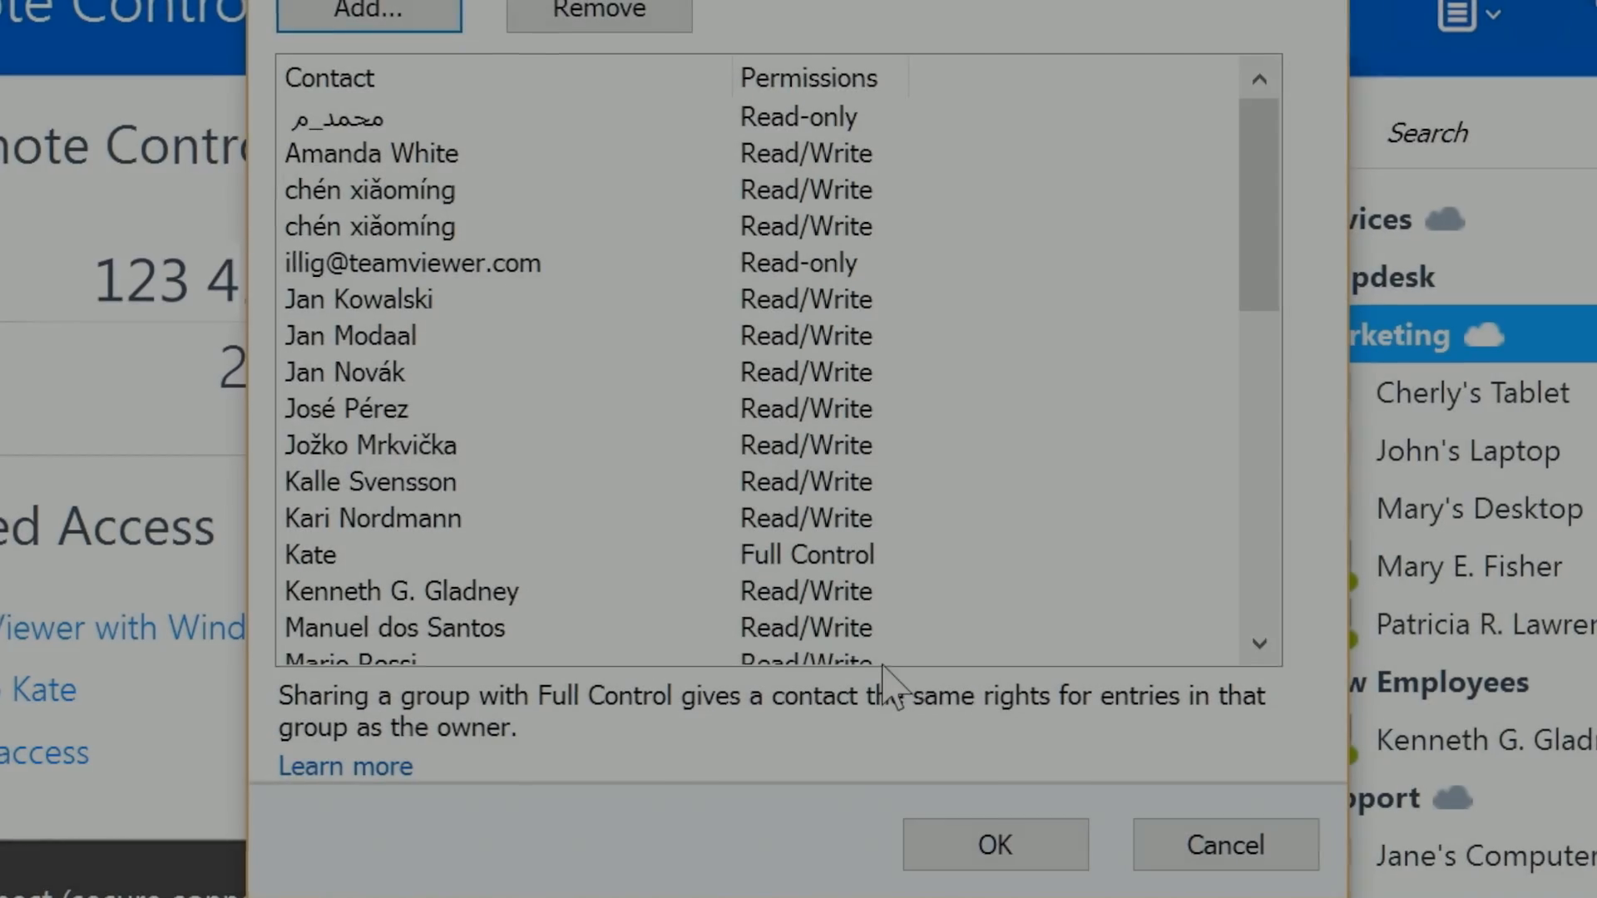
click(805, 566)
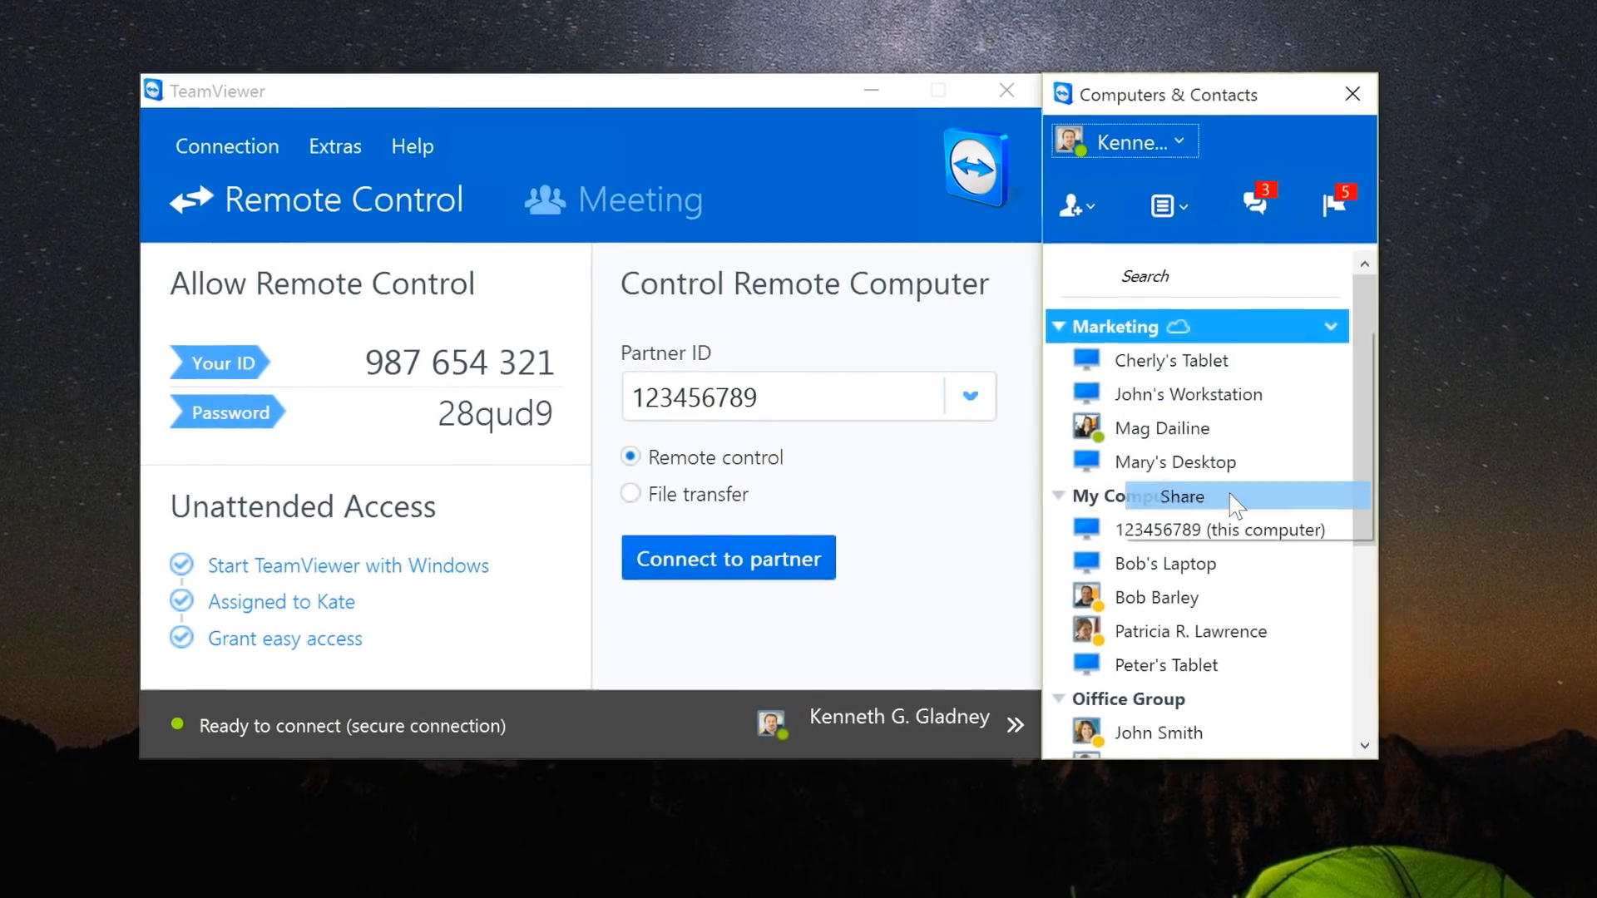
click(1169, 497)
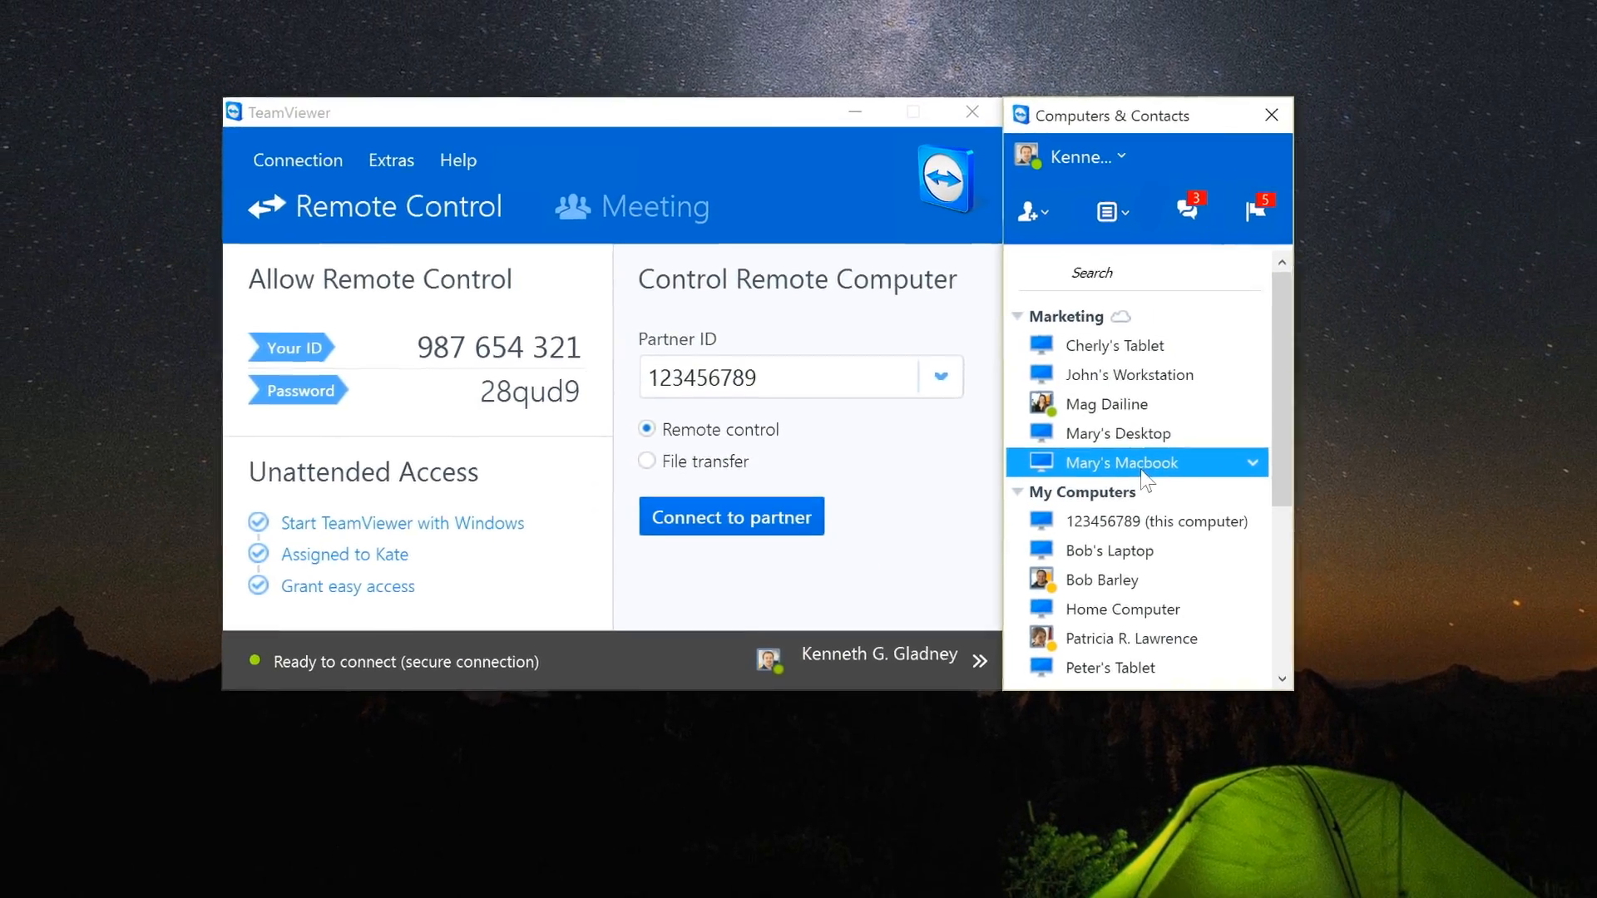
click(730, 516)
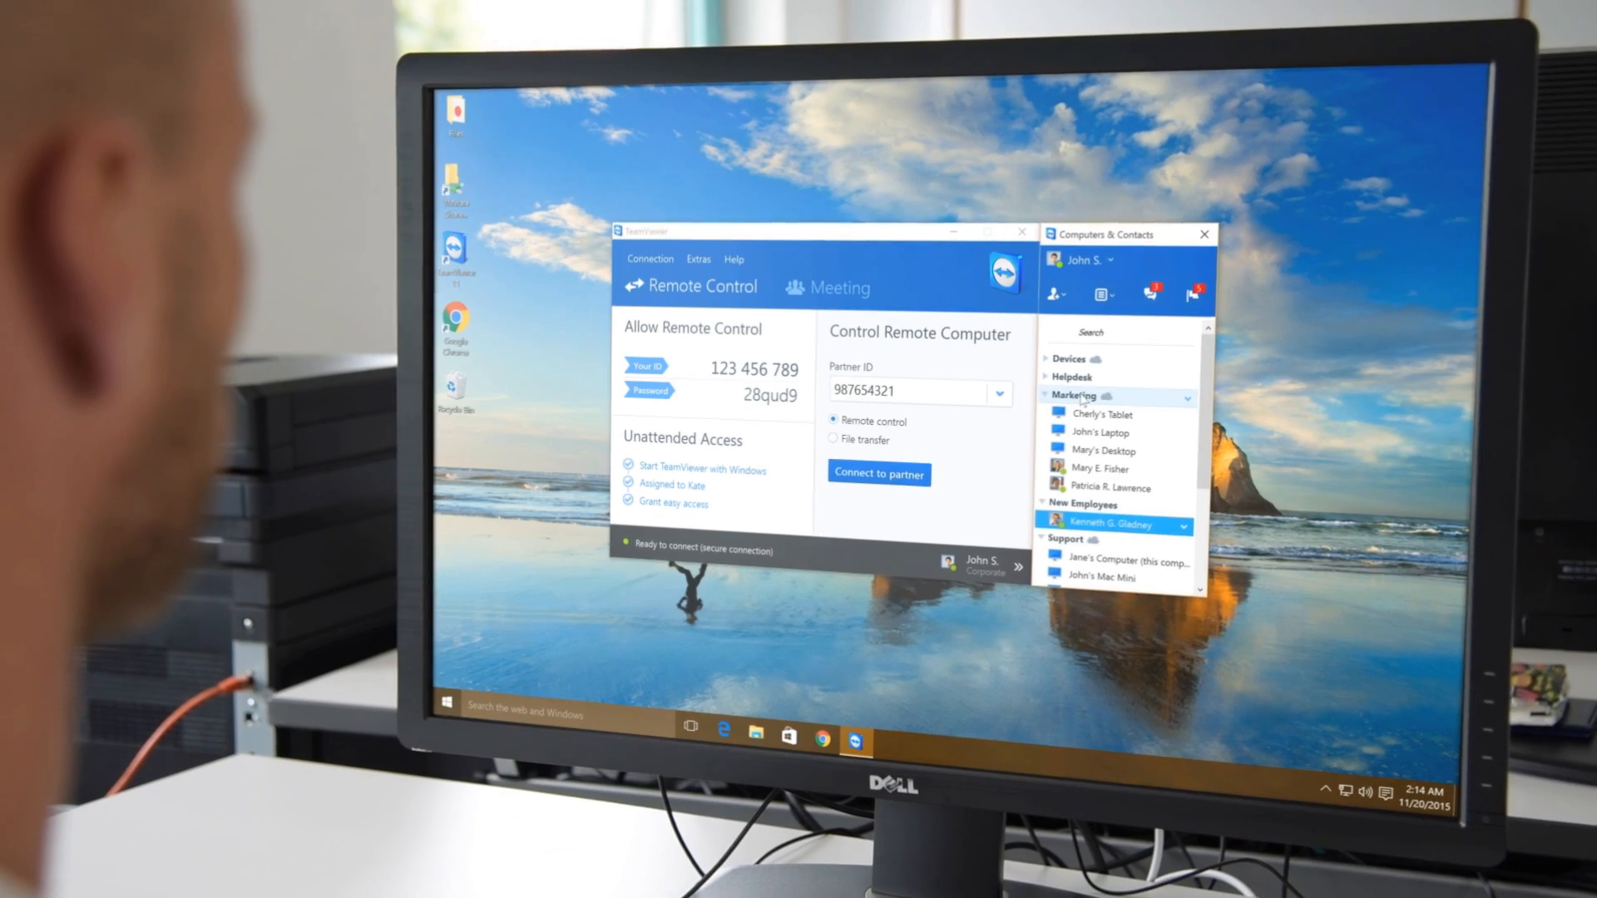
Step: Reopen the Share group dialog for the Marketing group on John S.'s TeamViewer
right_click(1100, 398)
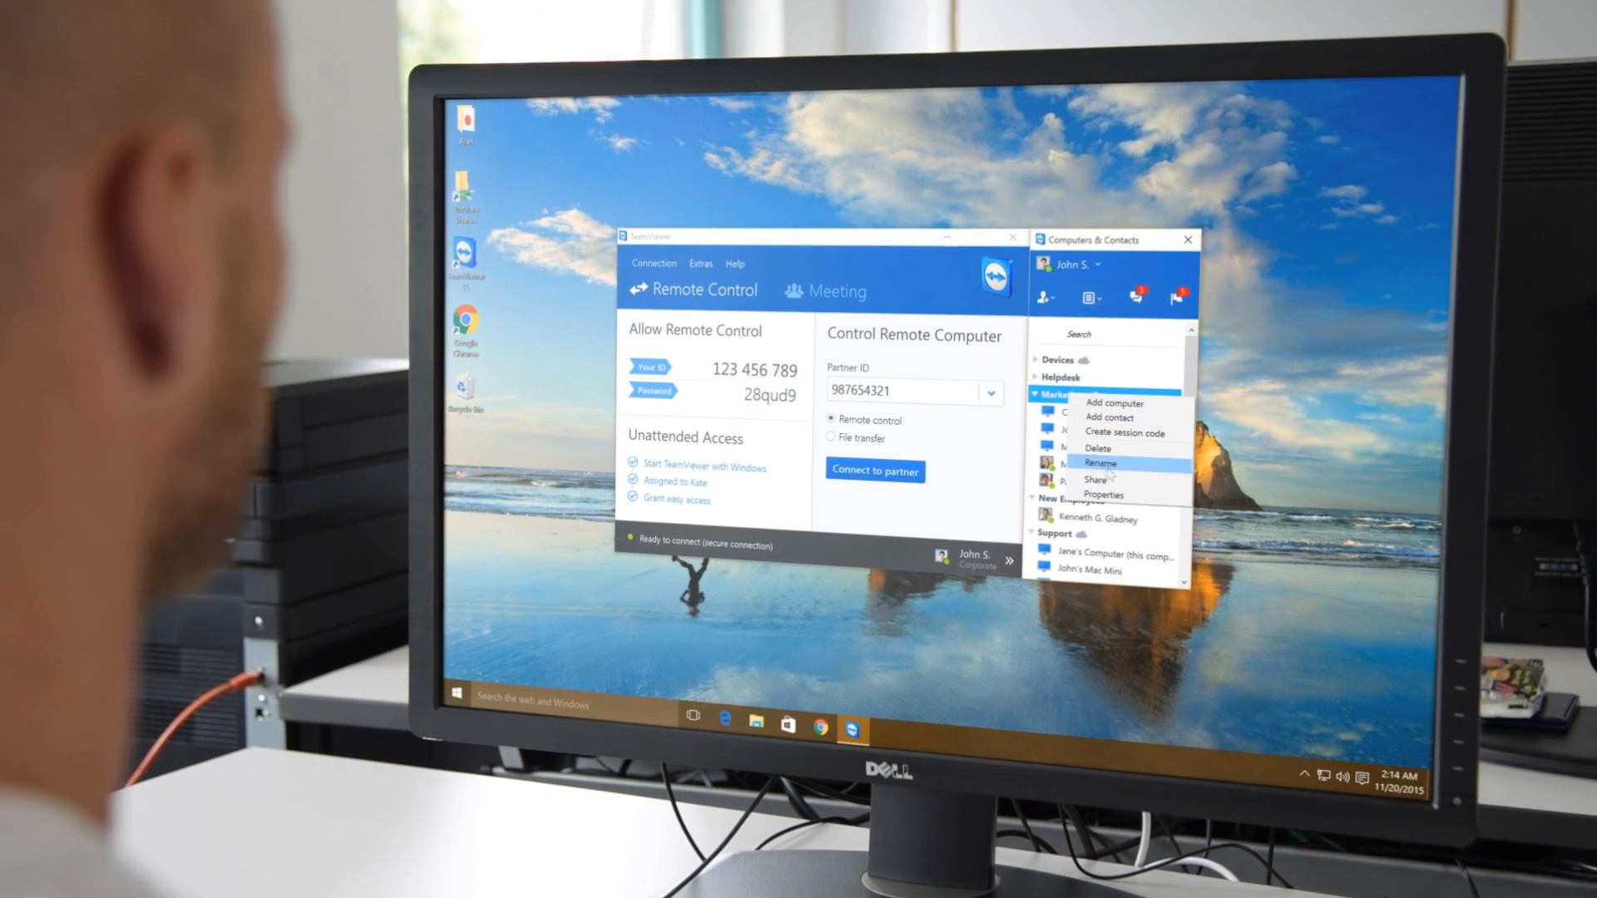
click(1096, 479)
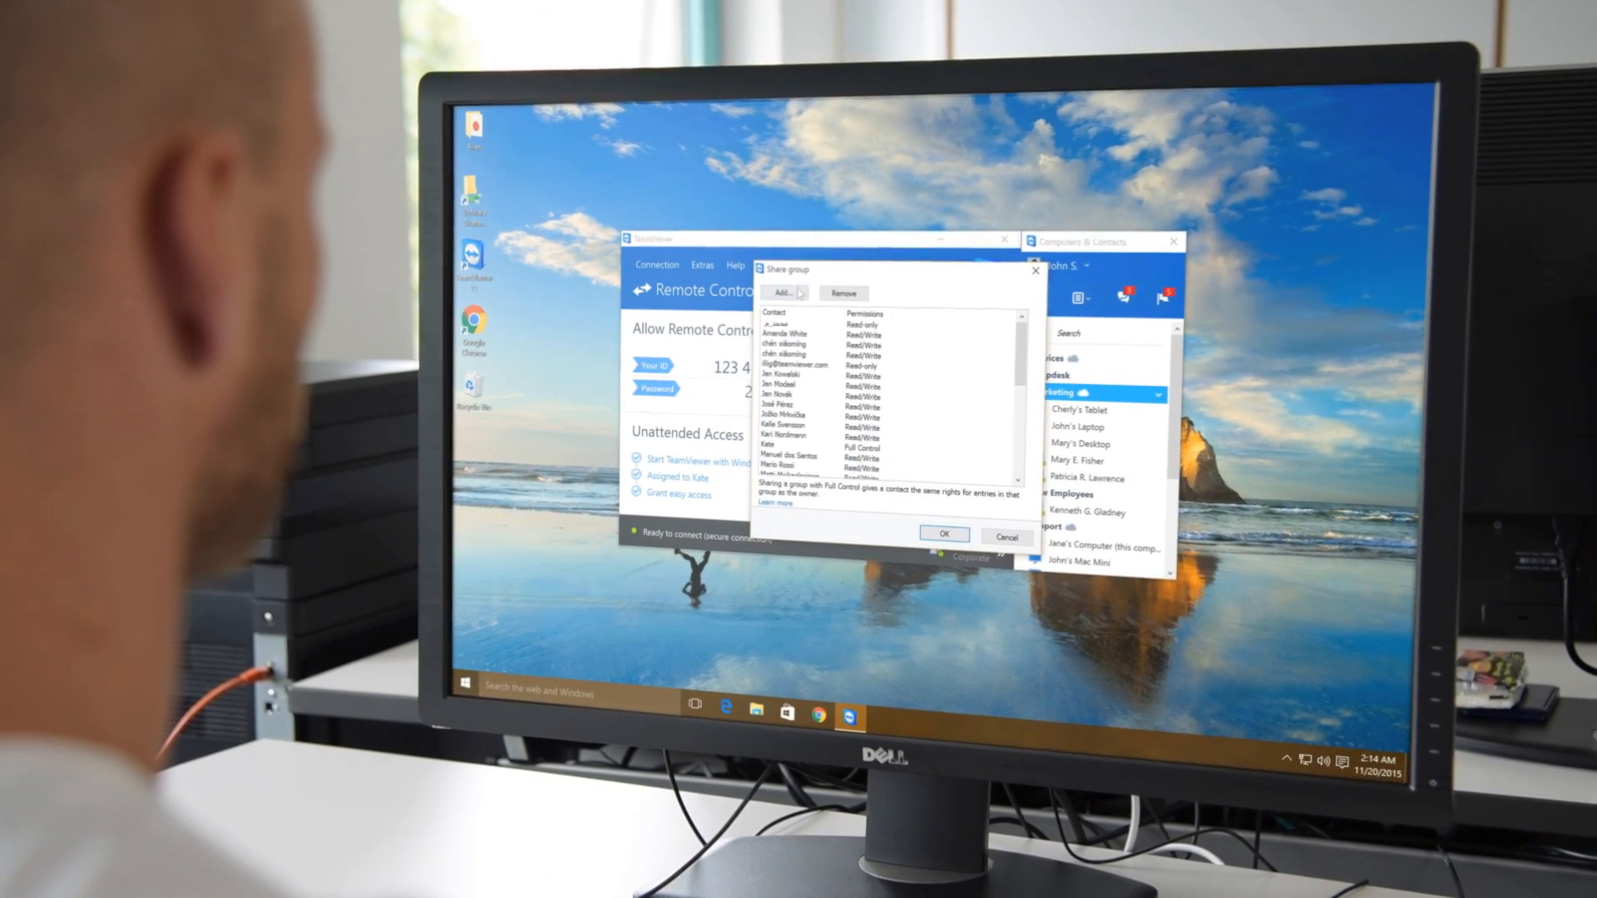